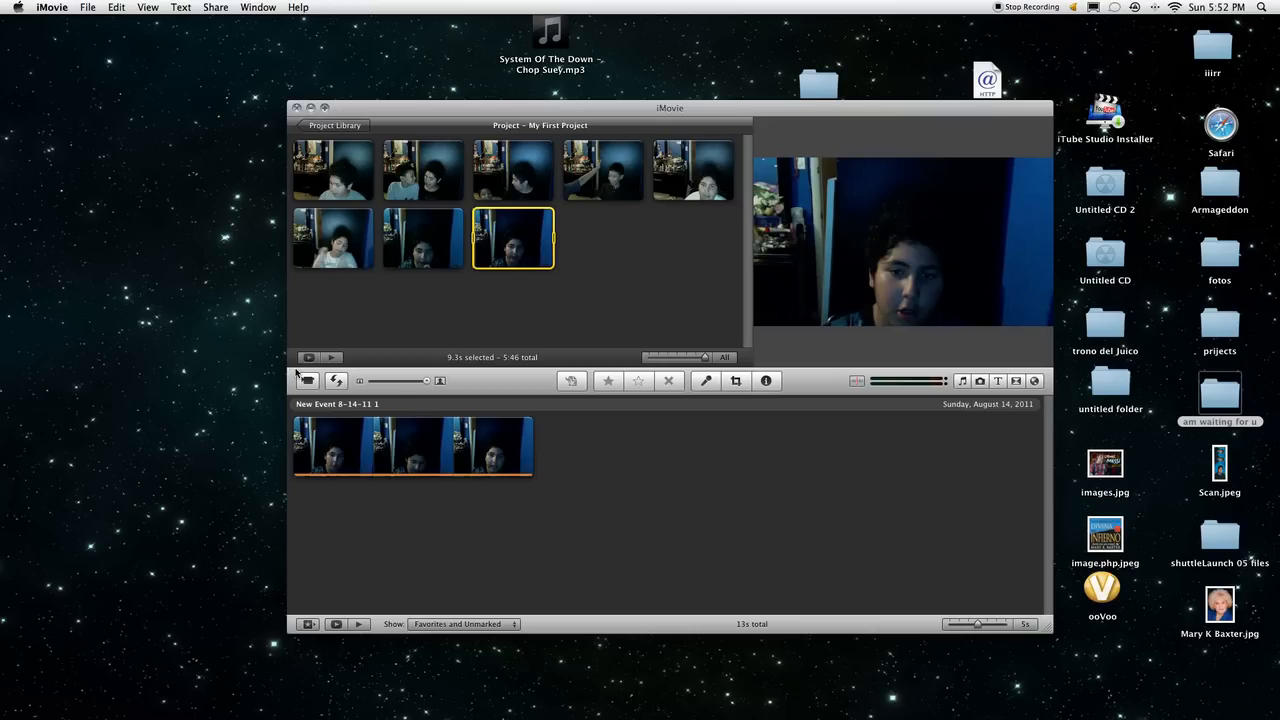
mouse_move(308, 381)
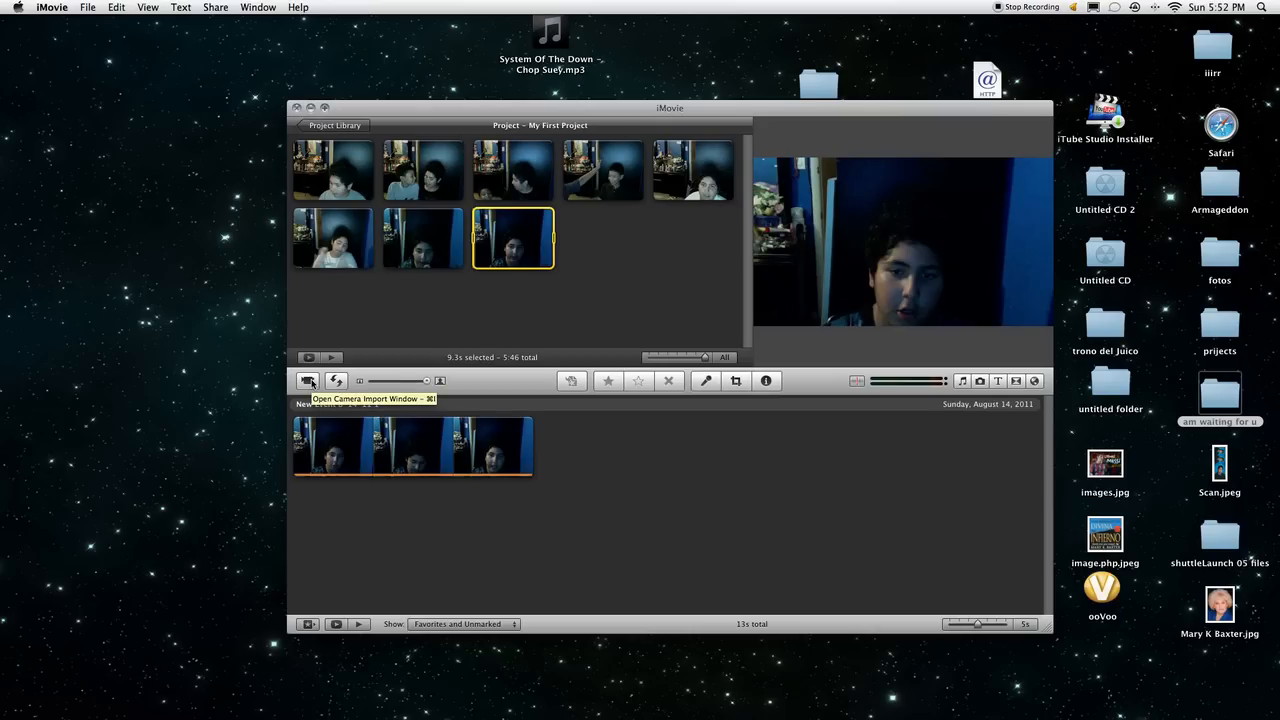
Open the camera import window to show the live iSight webcam feed
click(309, 381)
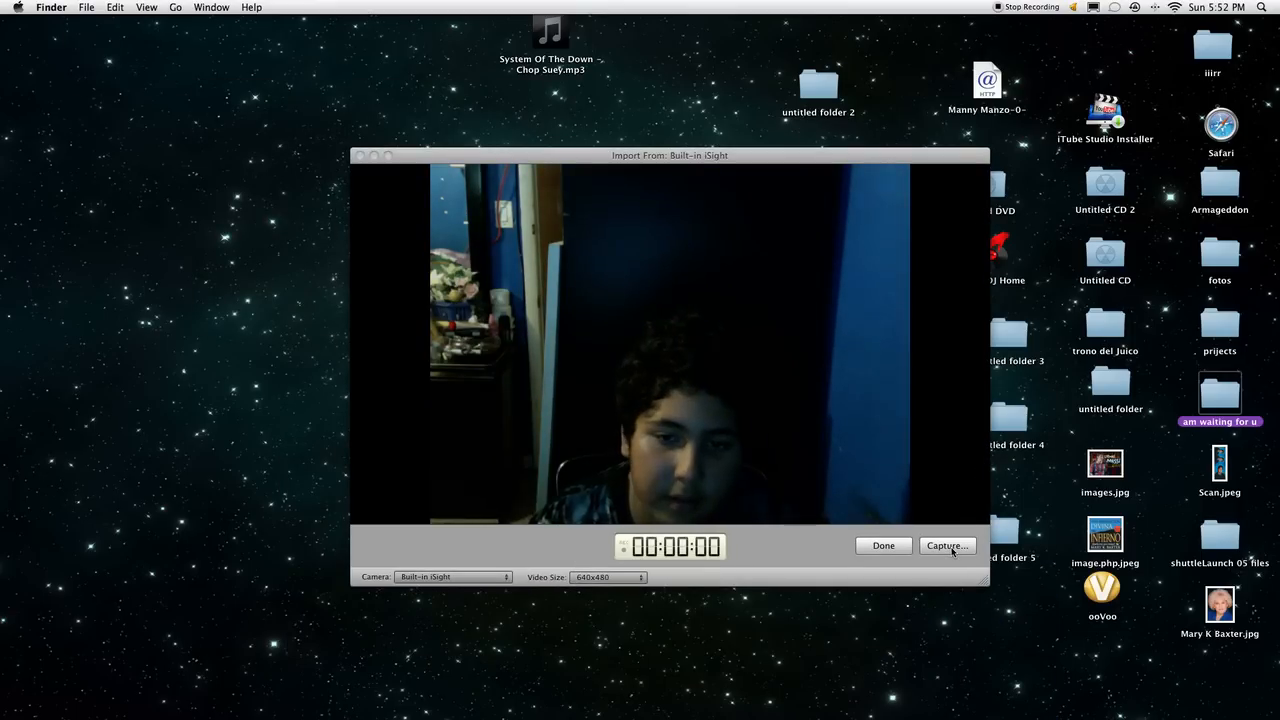
Capture several seconds of webcam footage into a new event, then stop recording
click(946, 546)
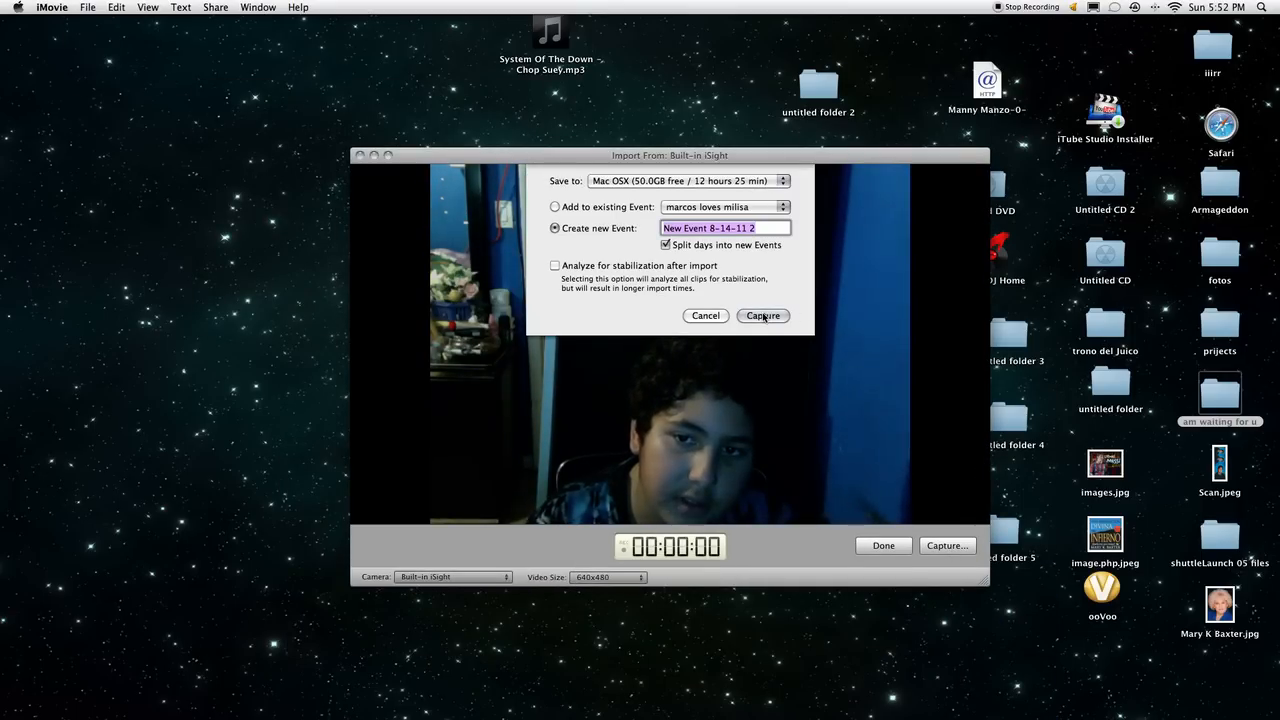
click(763, 315)
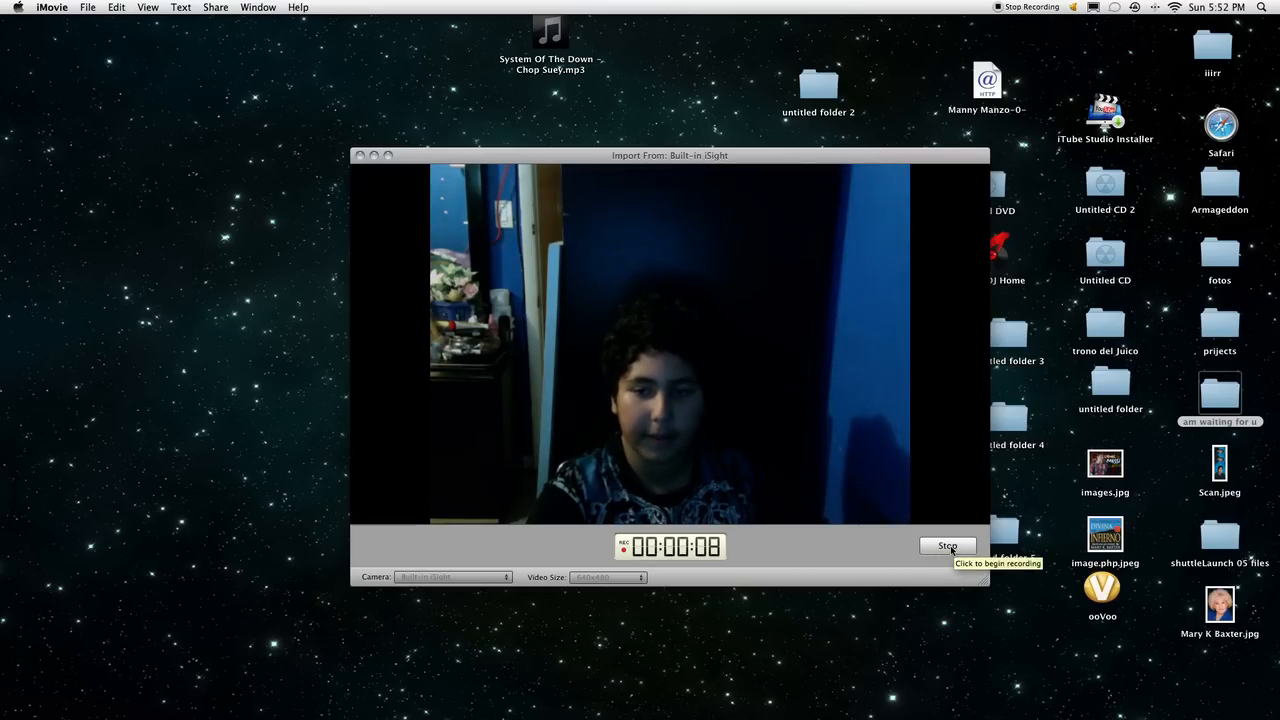
click(947, 546)
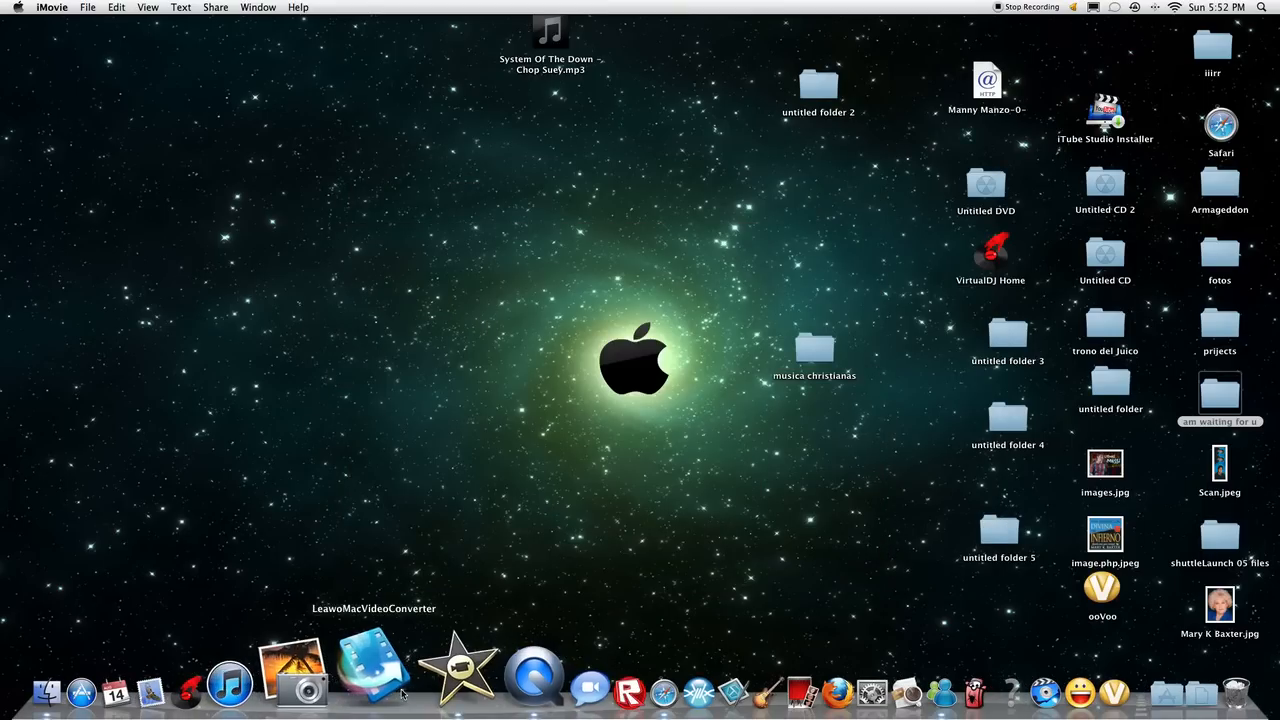
Bring back the main iMovie window and select the new 9.7-second webcam clip
click(375, 665)
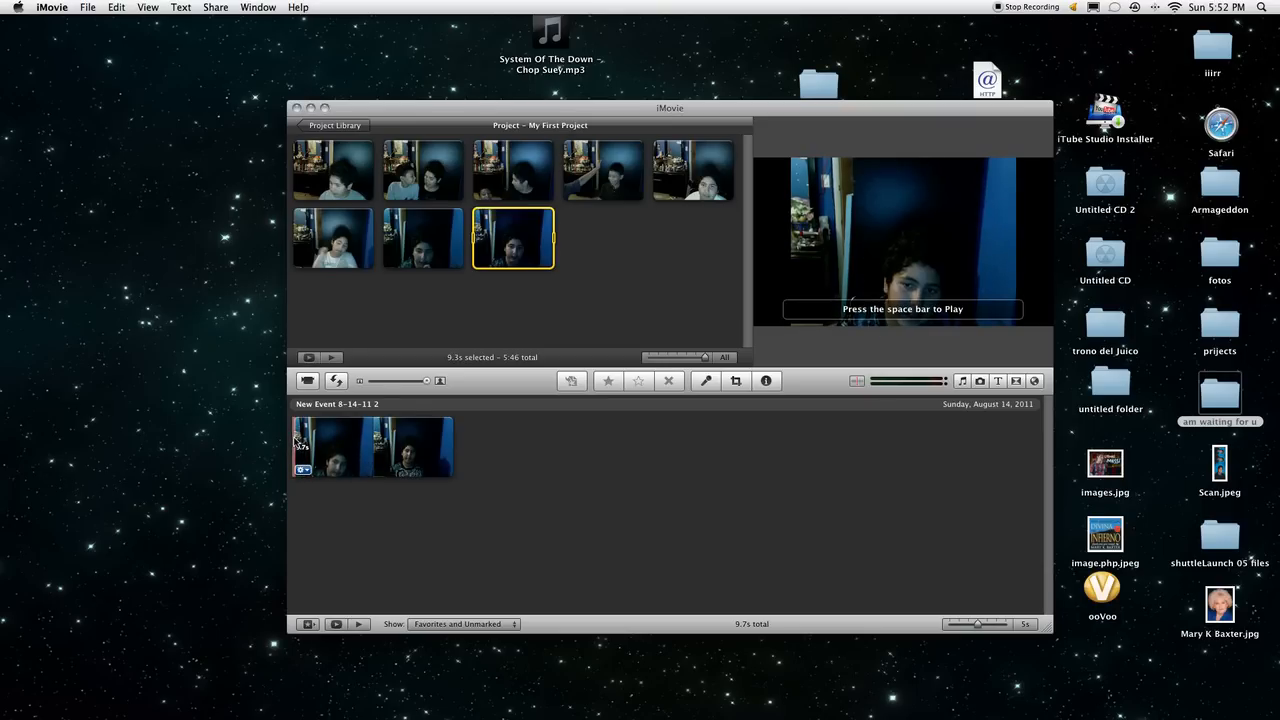
click(300, 445)
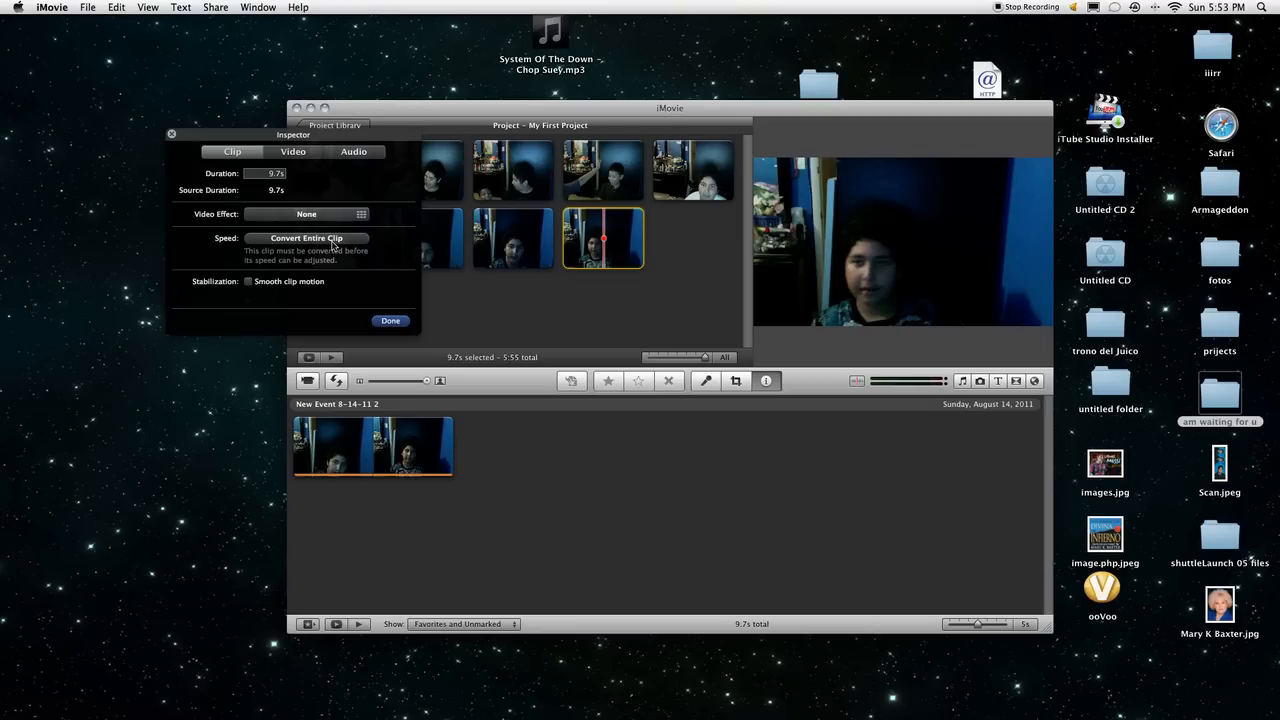
Convert the entire clip so its speed setting becomes adjustable
click(307, 238)
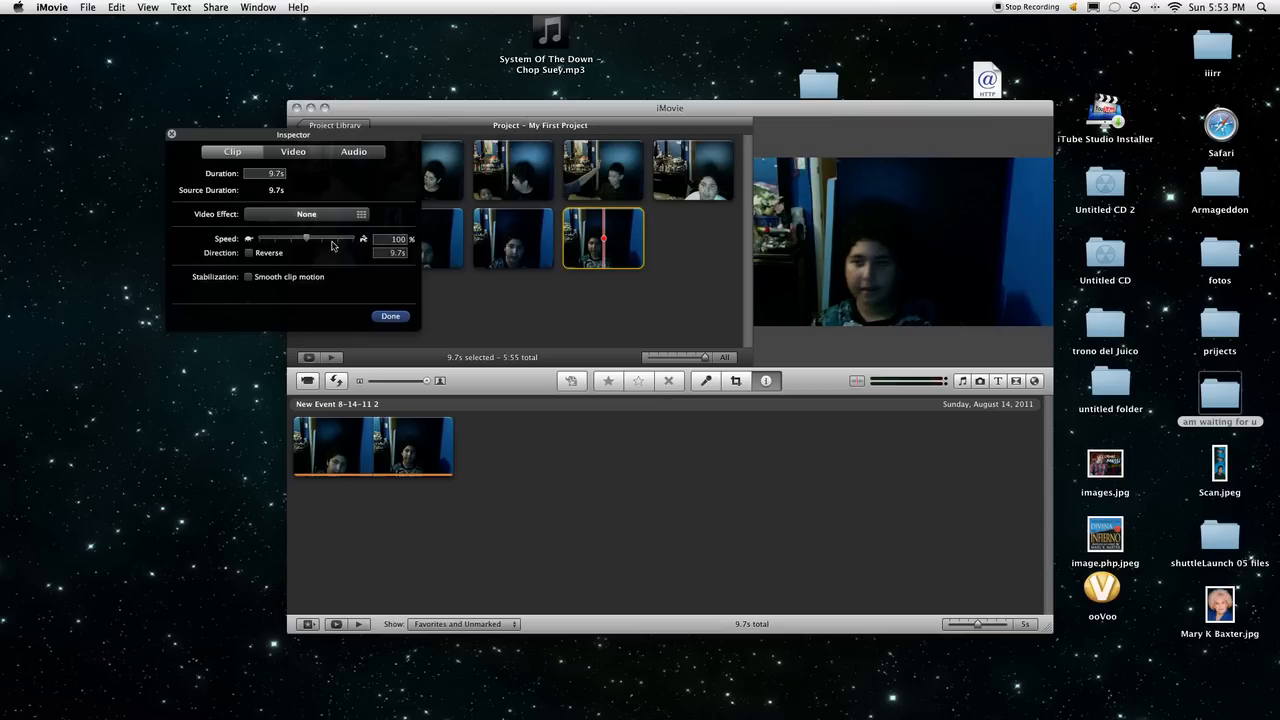
mouse_move(335, 268)
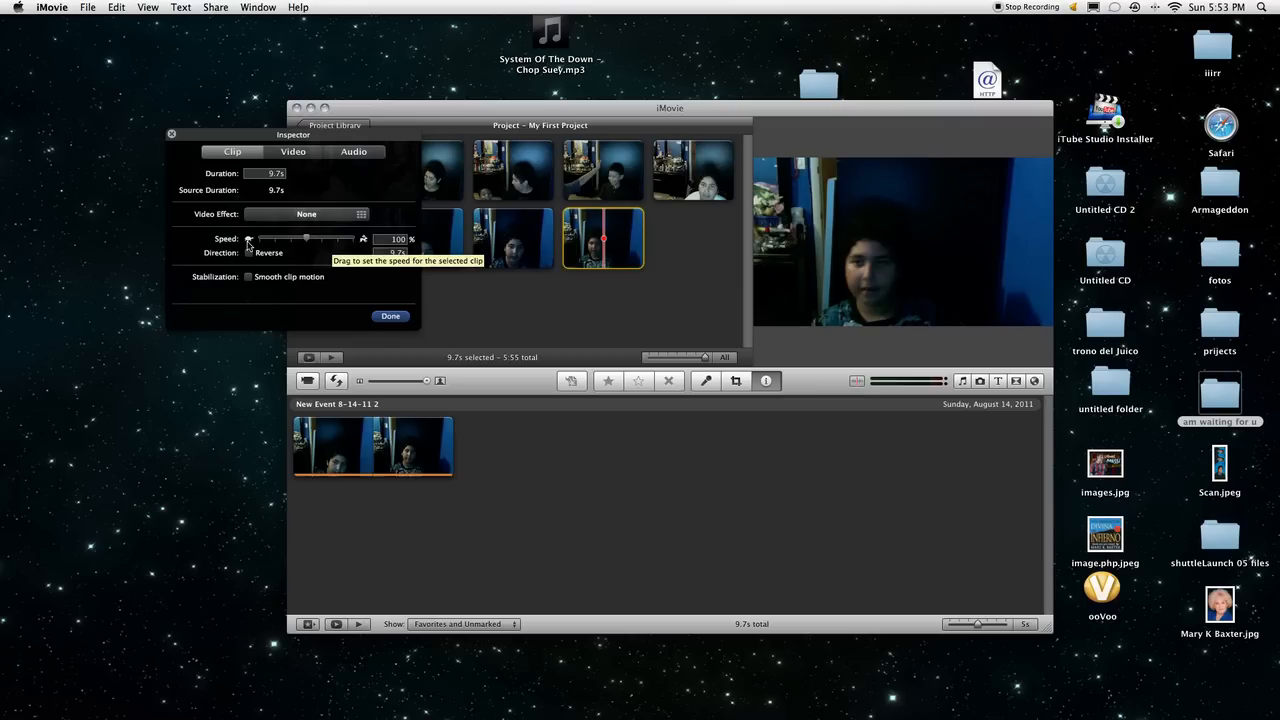
mouse_move(447, 253)
text(140)
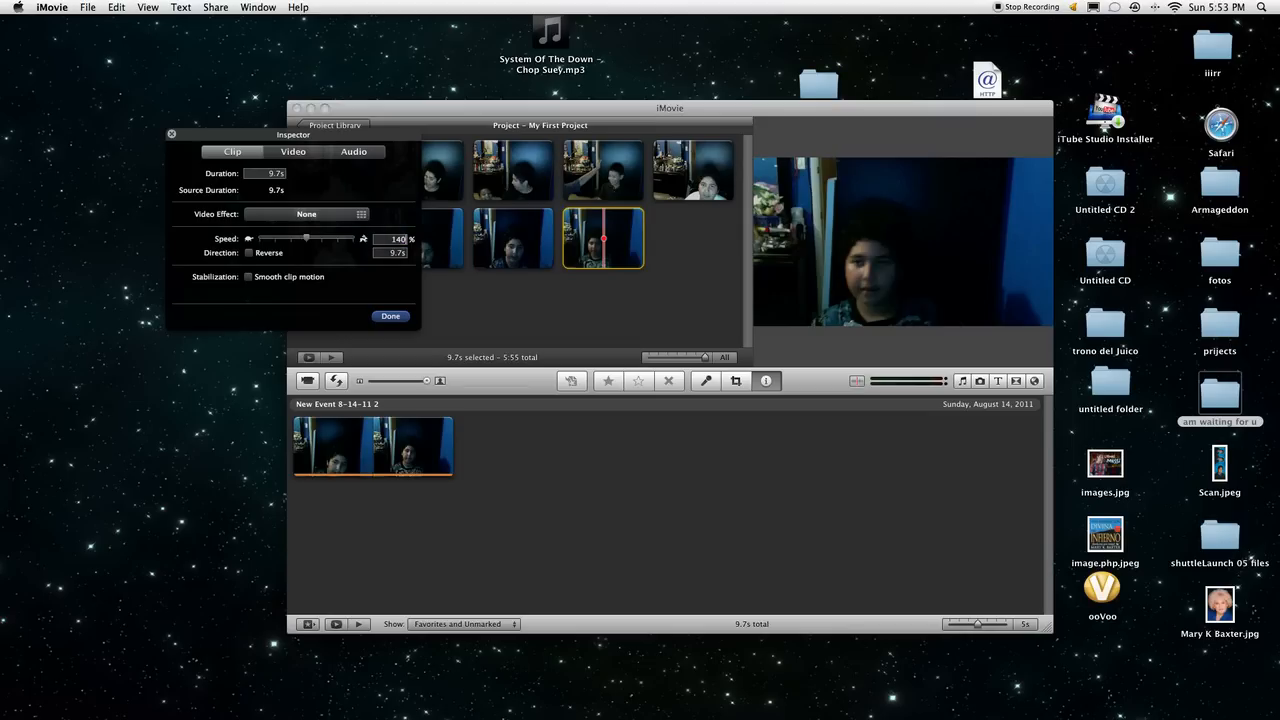
mouse_move(423, 261)
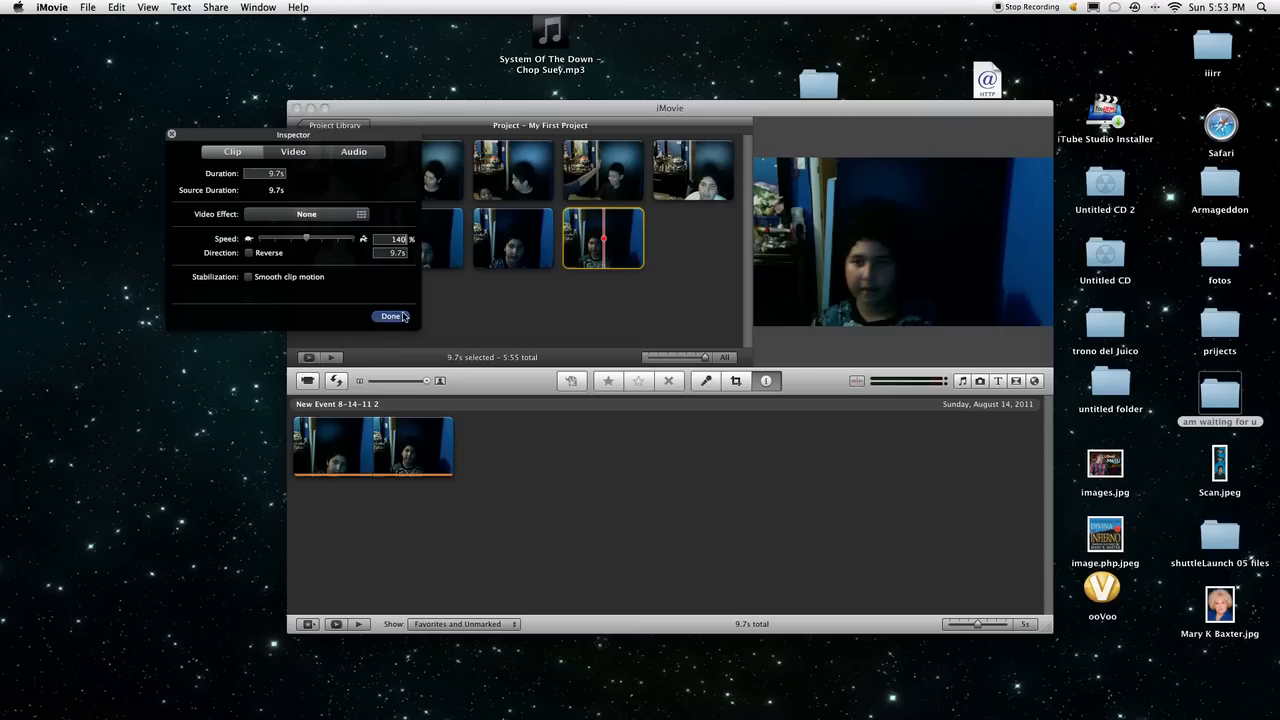
Confirm 140% speed, then set and confirm 200% speed, shortening the clip to 4.8 seconds
click(390, 316)
text(200)
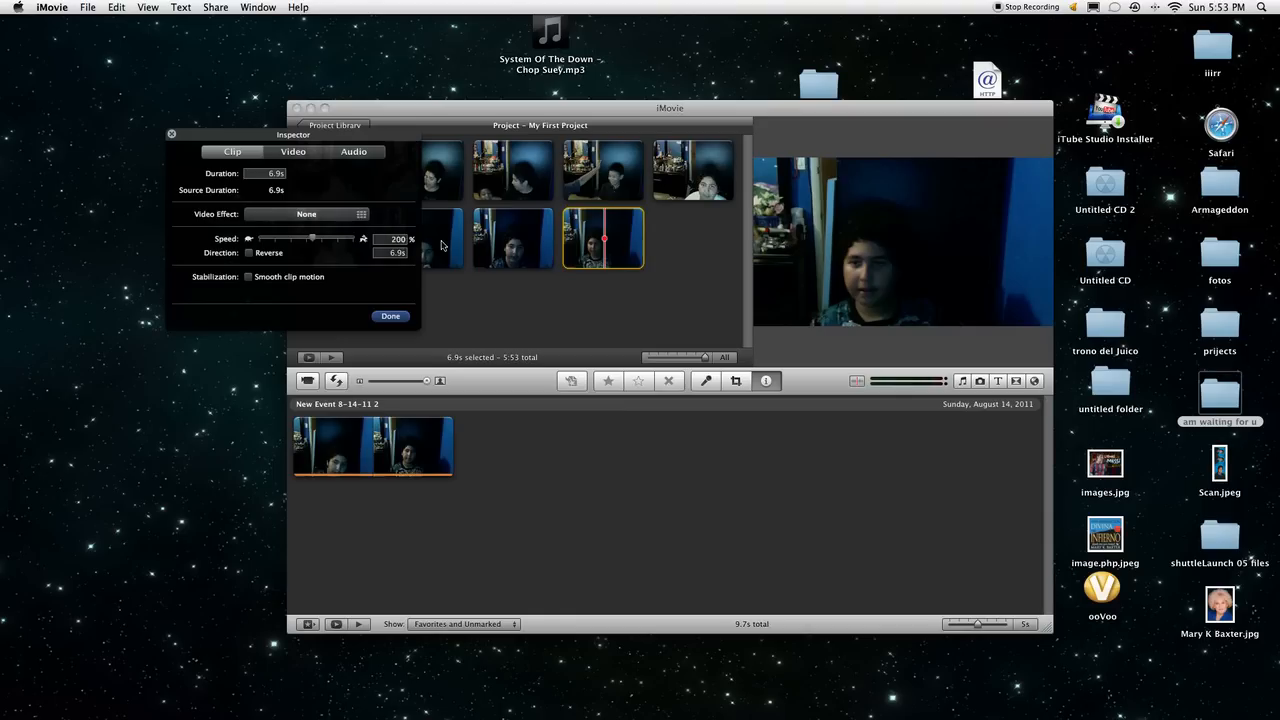
click(390, 316)
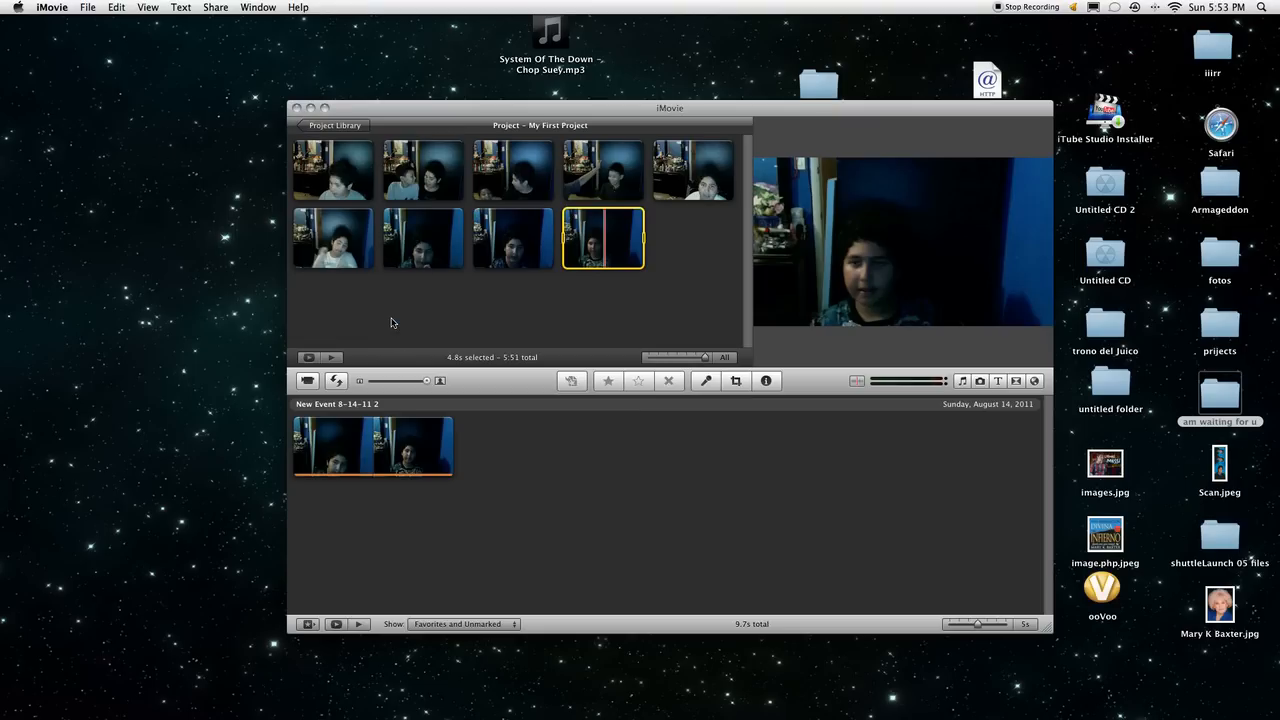
mouse_move(575, 240)
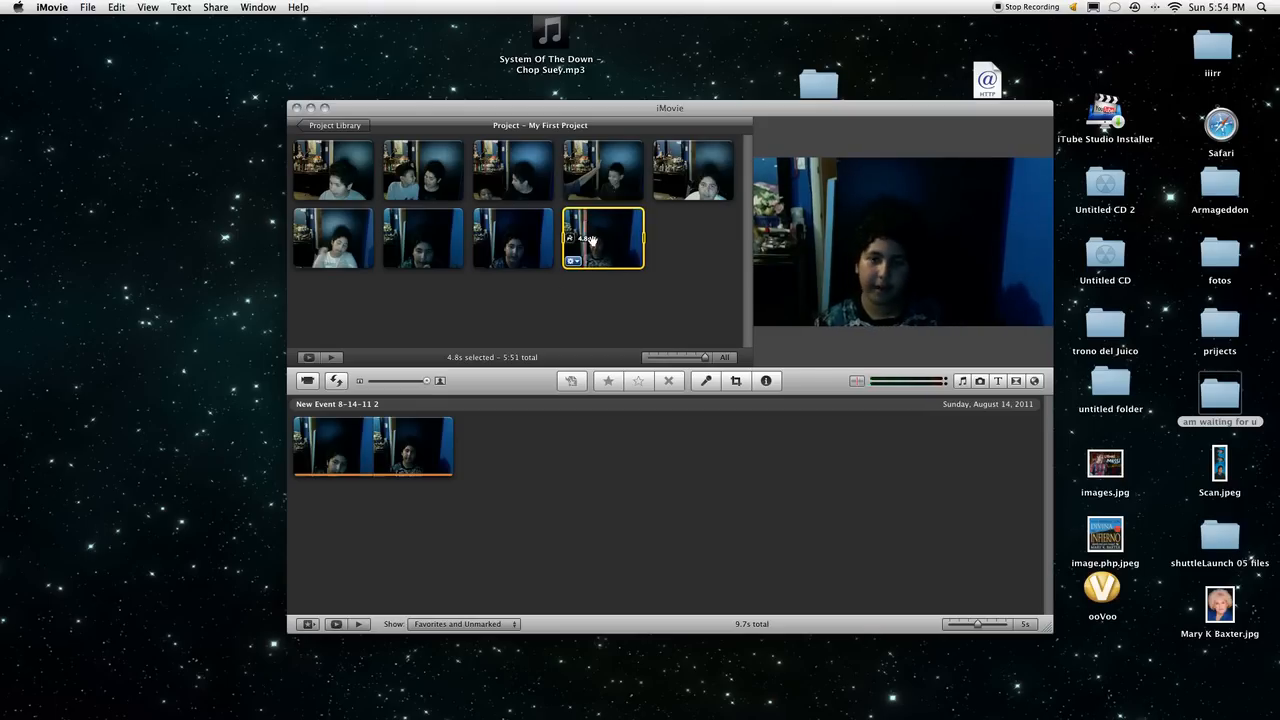
Set the project clip's speed to 300%, cutting it to 3.2 seconds
click(766, 380)
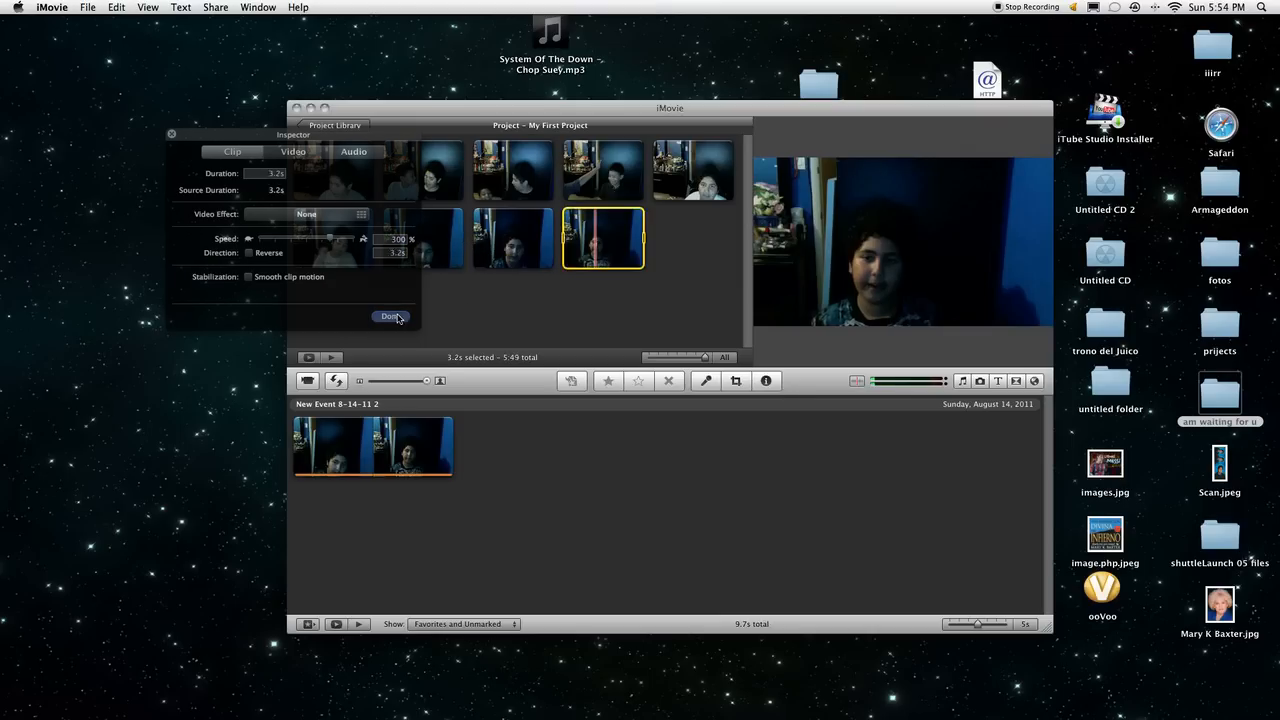
click(390, 316)
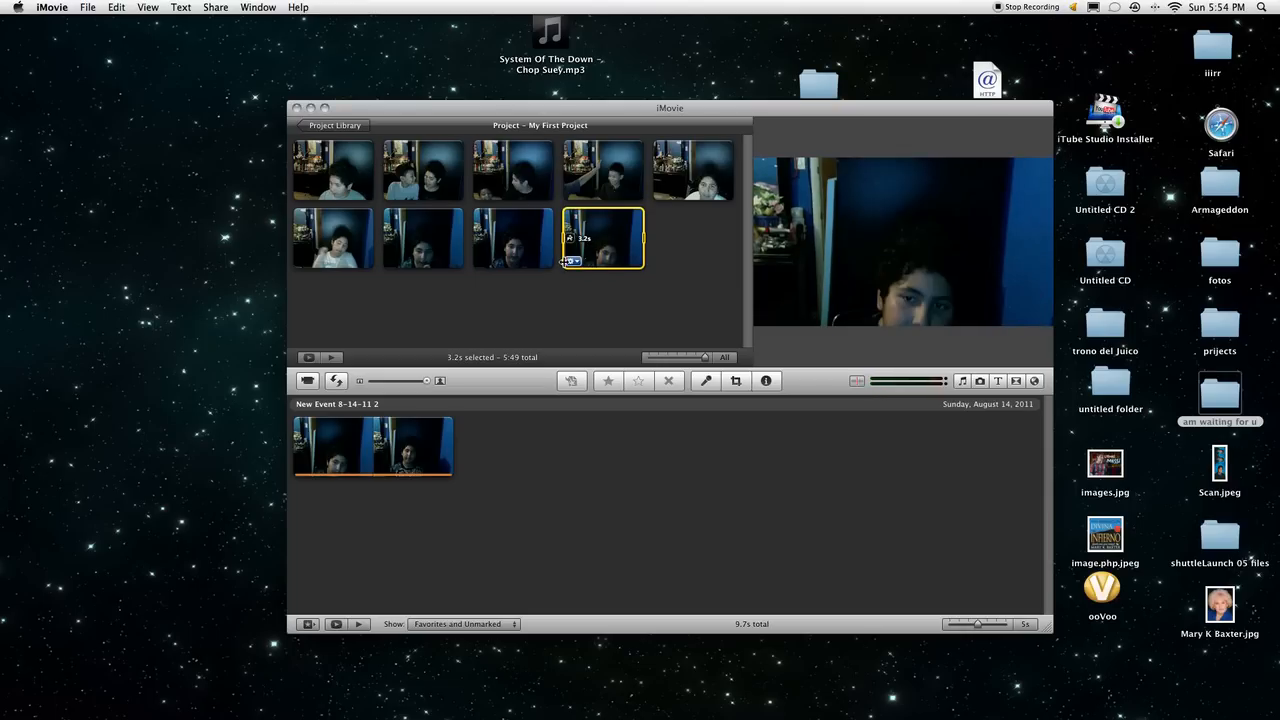